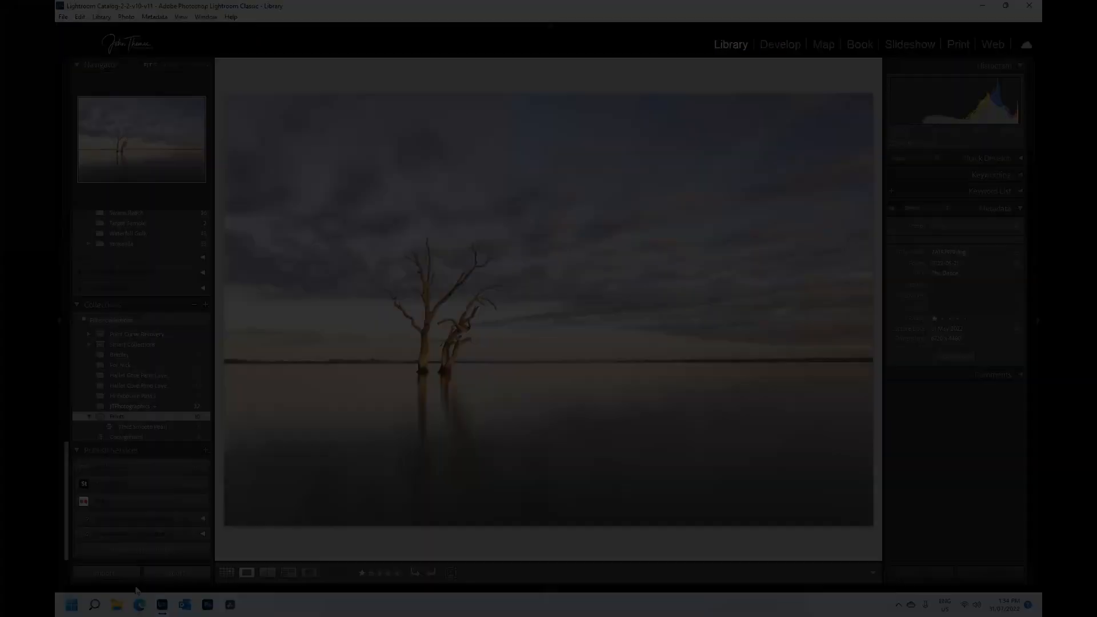
Switch from Lightroom to the Canon Print Studio Pro web page in the browser
click(140, 603)
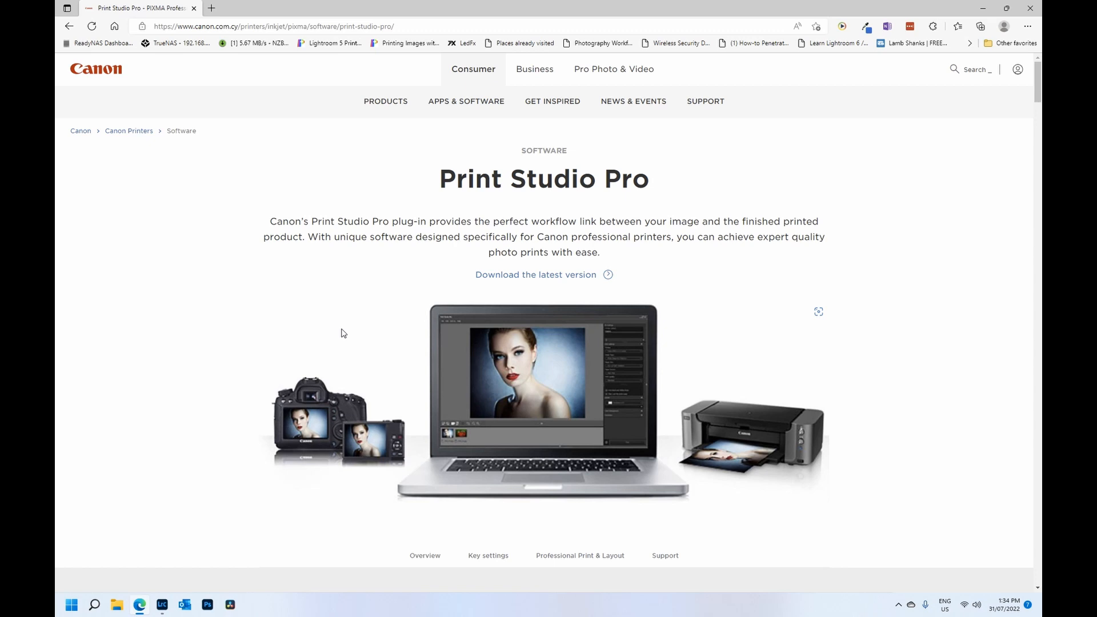
Read down the Print Studio Pro page through Installation and Key print settings, then return to Lightroom
scroll(down, 3)
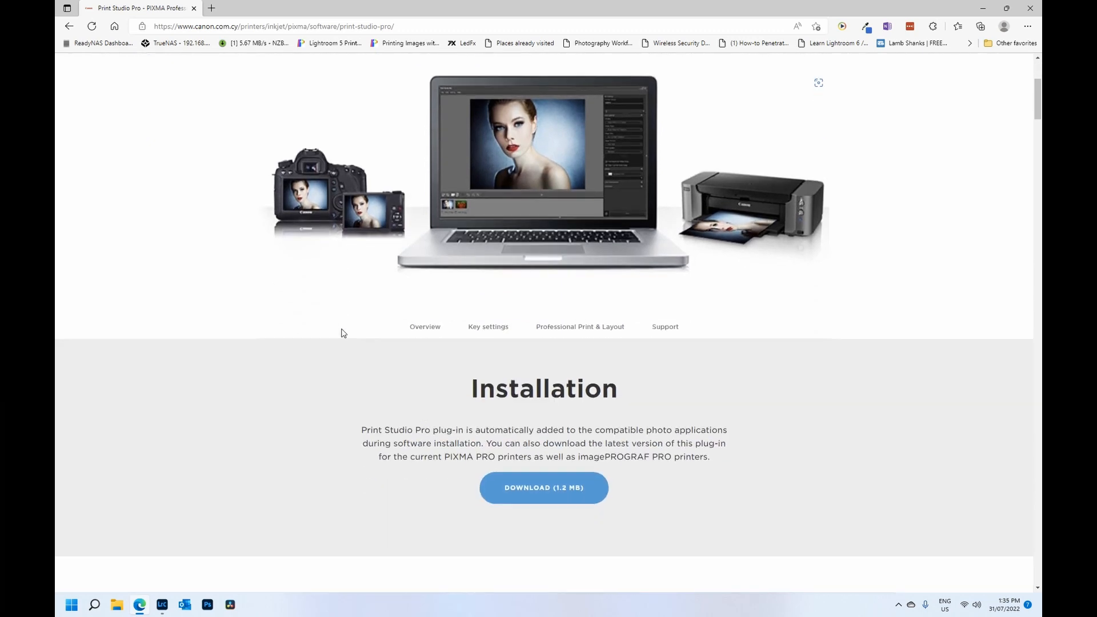
scroll(down, 3)
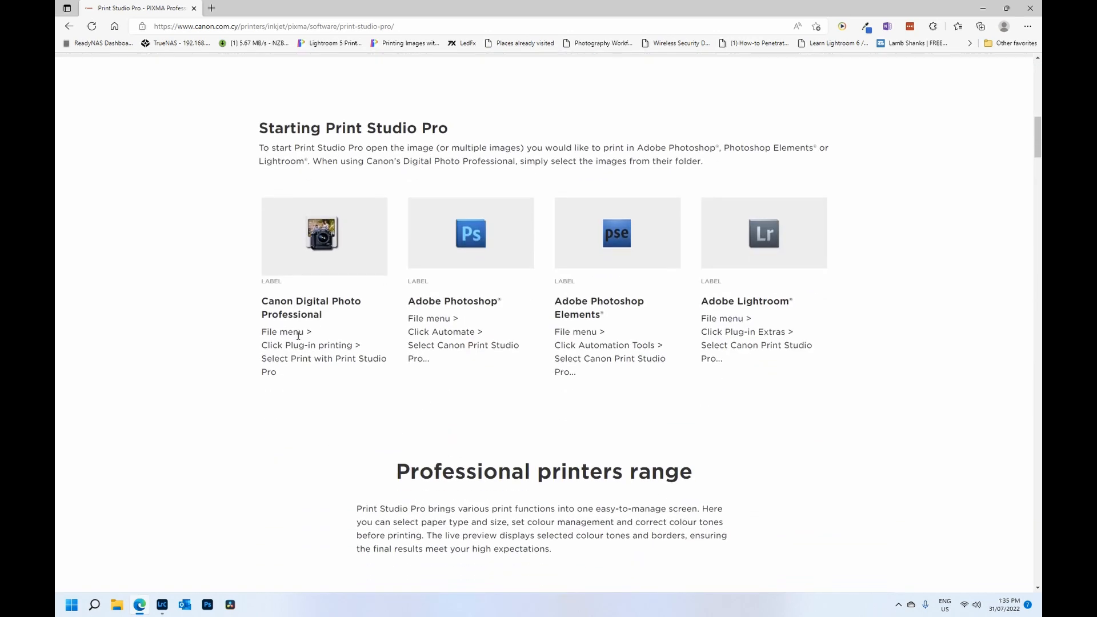
scroll(down, 3)
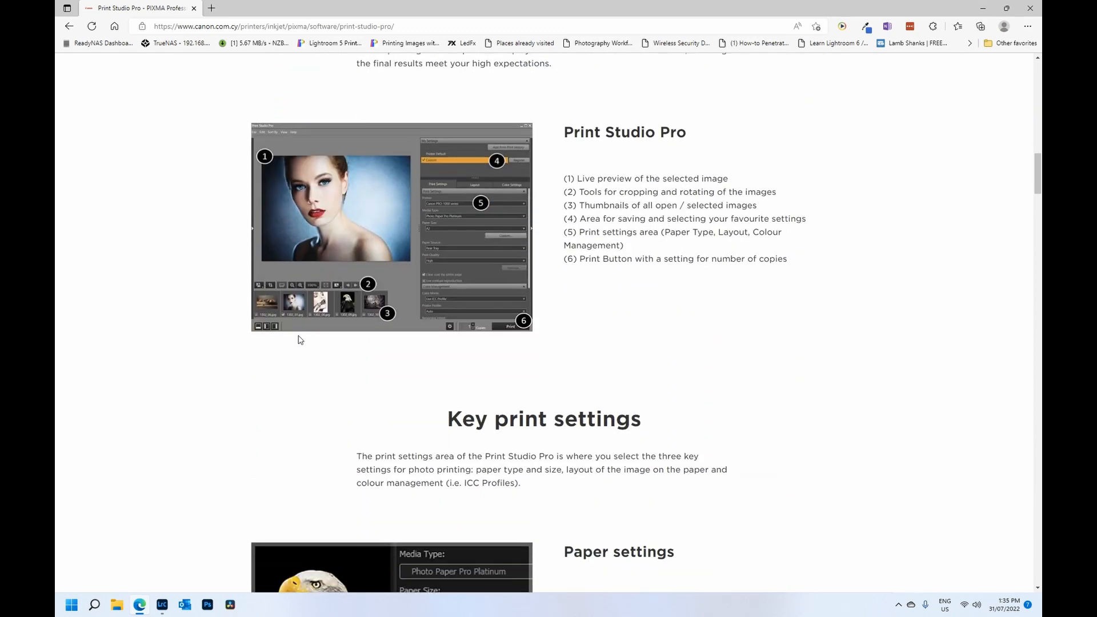
scroll(down, 3)
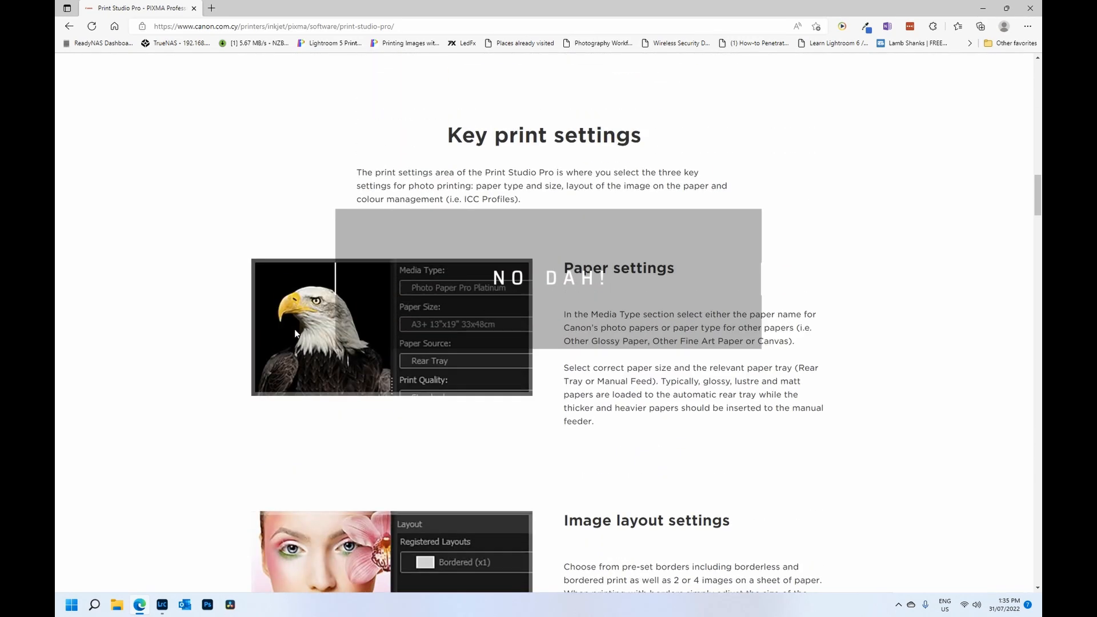
click(162, 605)
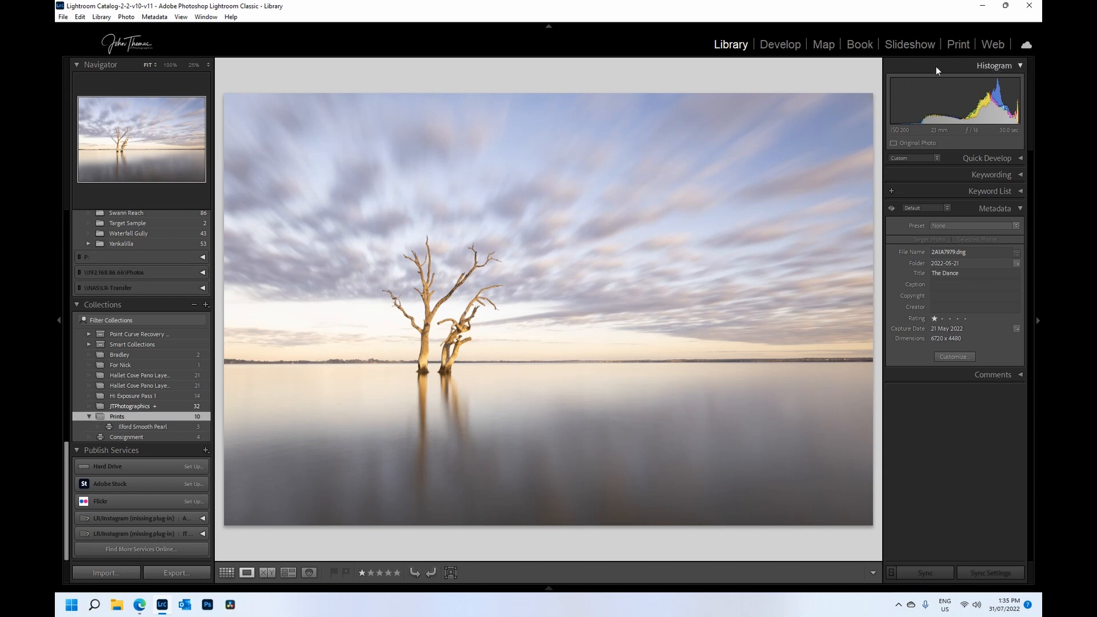
Move the tree photo into the Print module and start Canon Print Studio Pro from the File menu
click(958, 44)
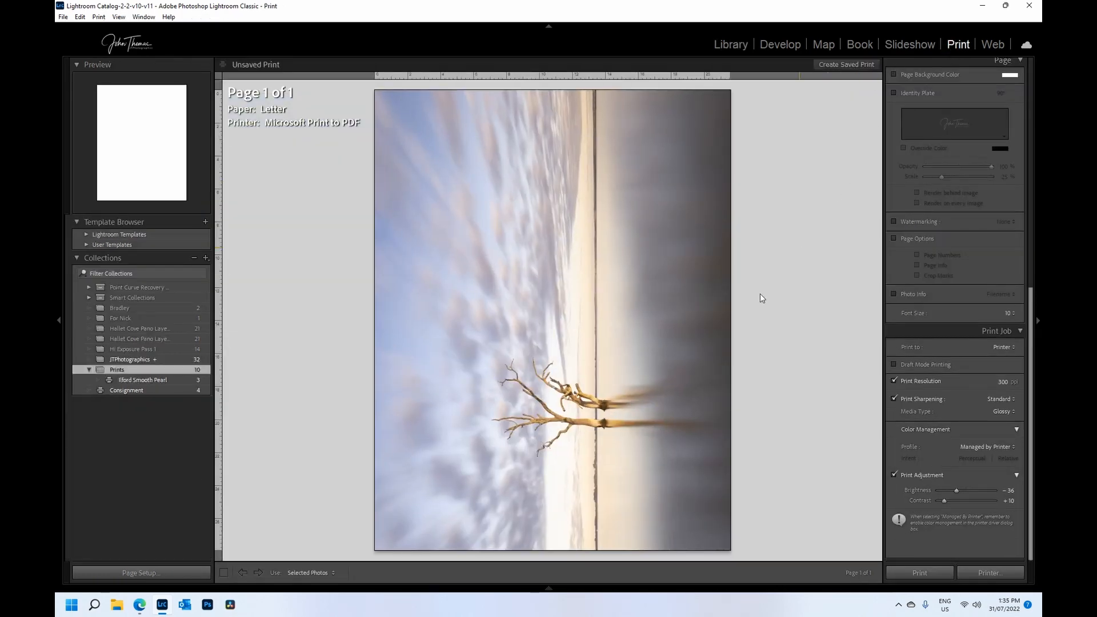
mouse_move(1034, 332)
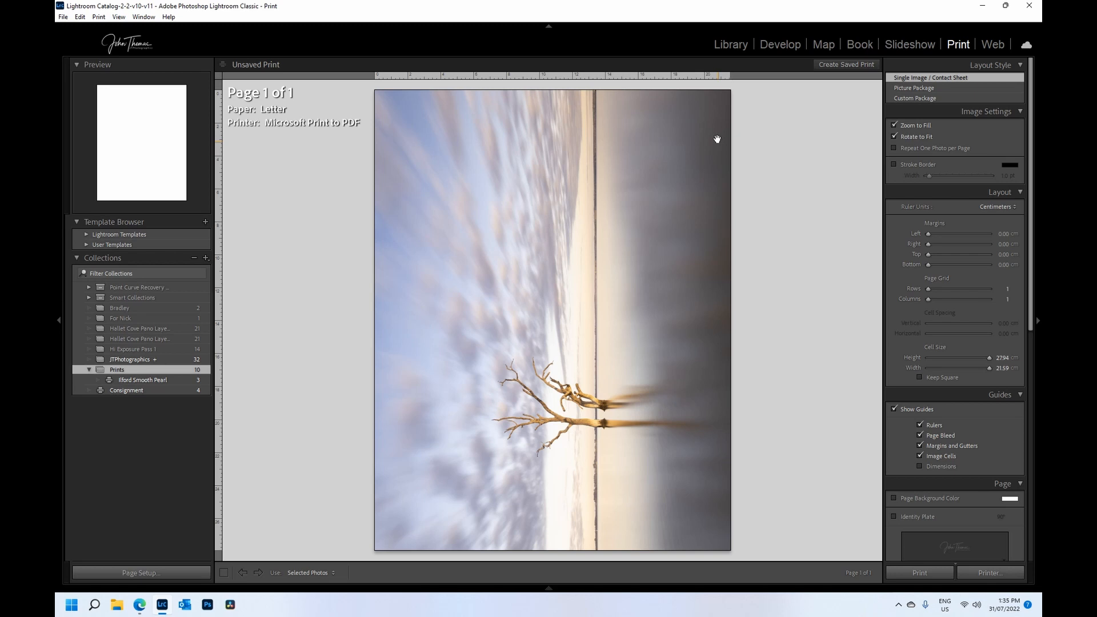
mouse_move(61, 16)
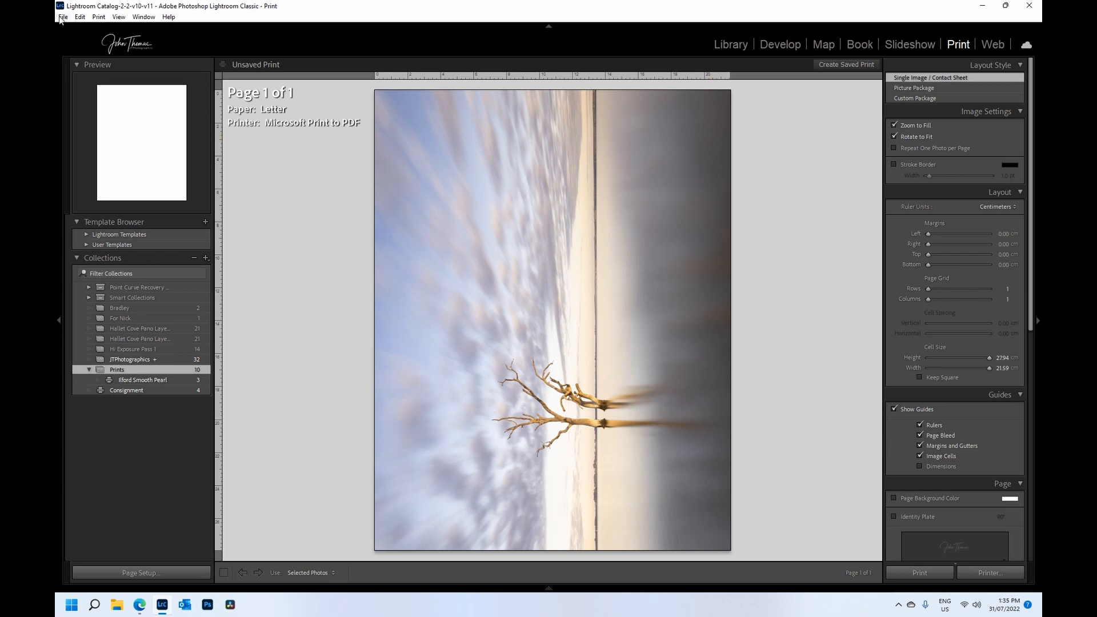
click(62, 17)
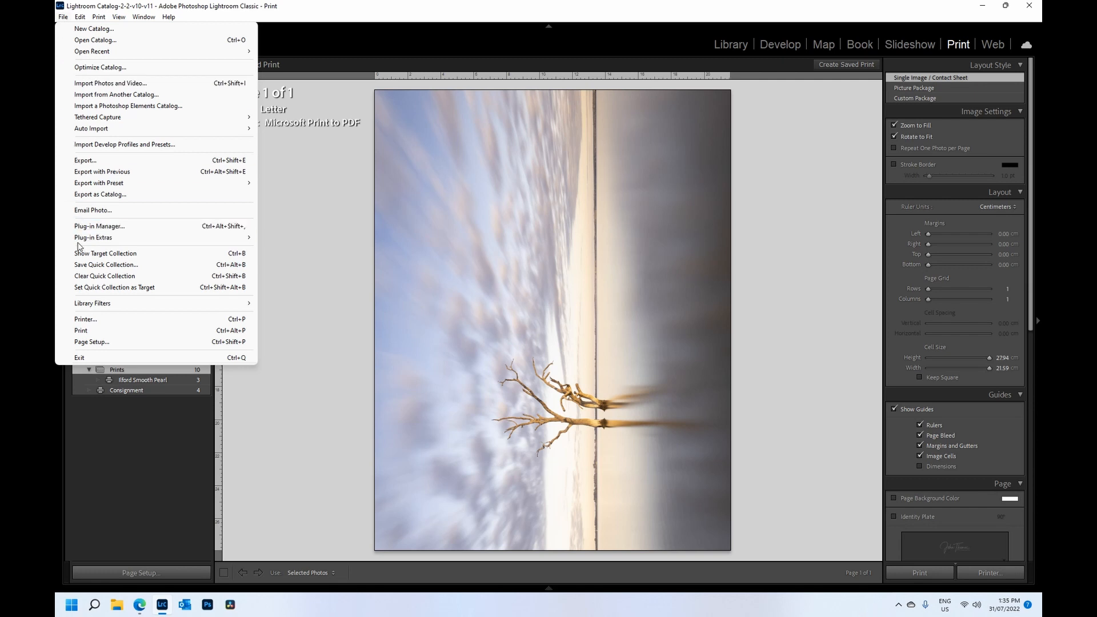
mouse_move(283, 247)
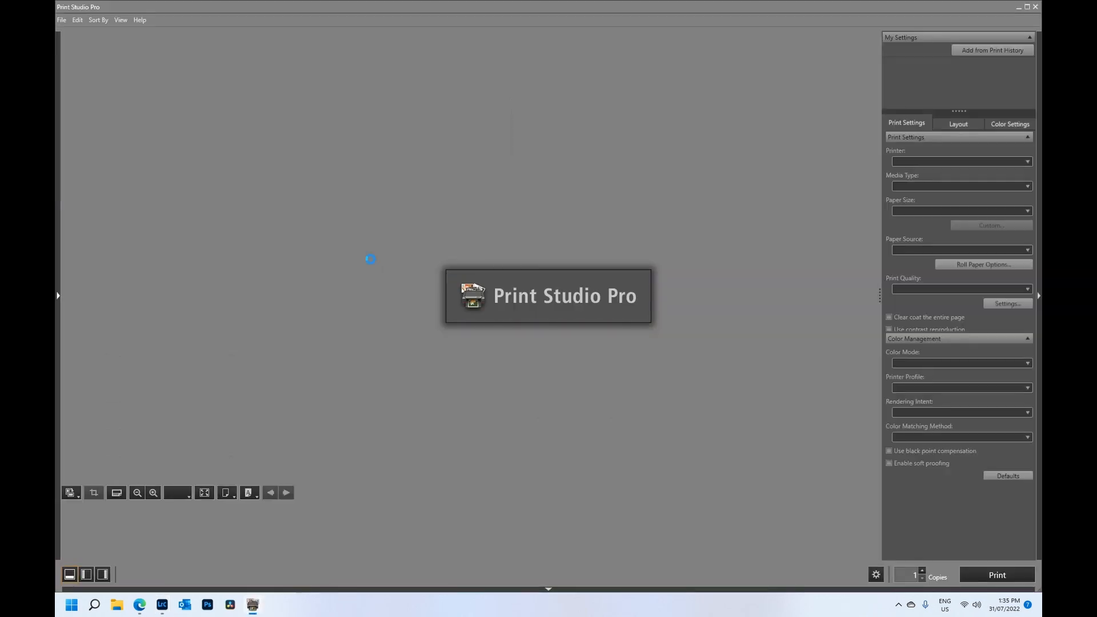
Let Print Studio Pro load the photo for the PRO-1000 and show its Color Settings
click(546, 540)
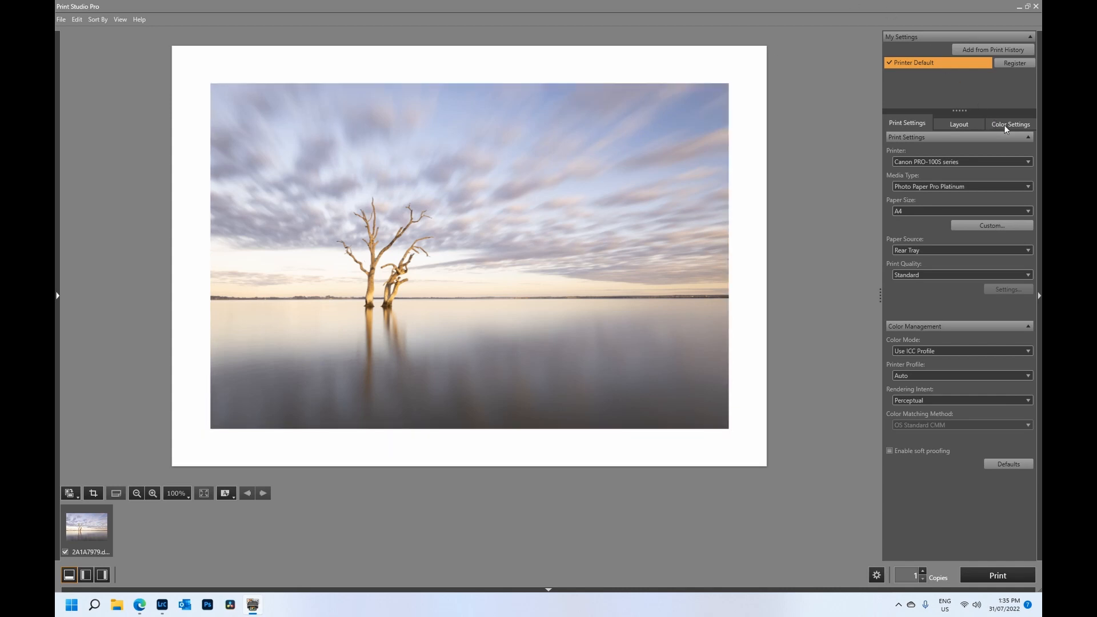
click(1010, 123)
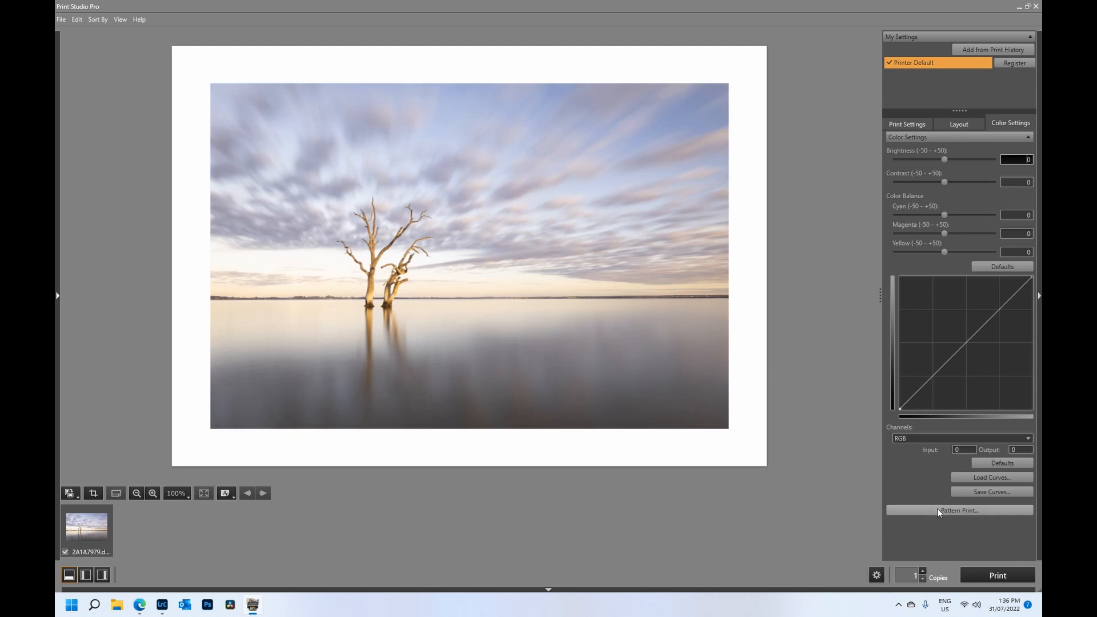
Start a Pattern Print of the tree photo with the sheet paper size set to Letter
click(960, 510)
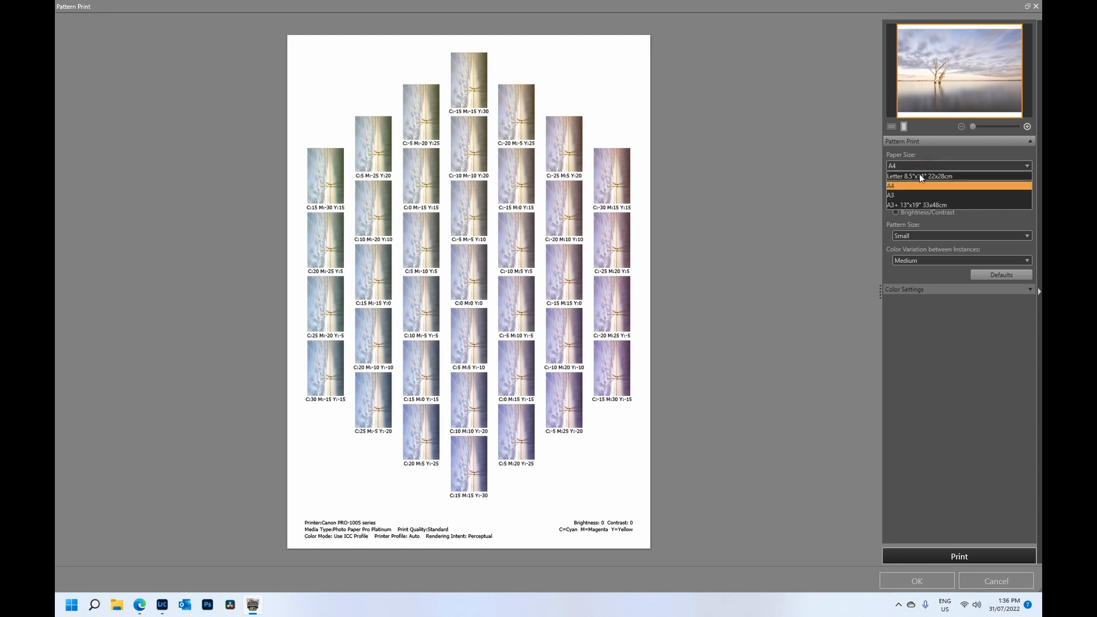
click(926, 176)
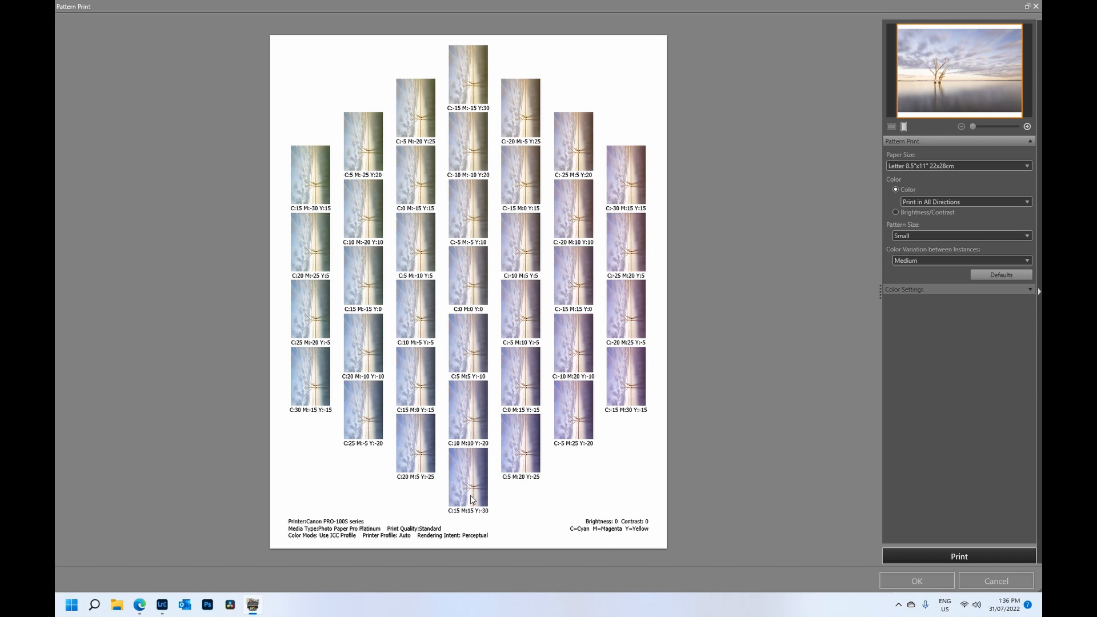
mouse_move(453, 521)
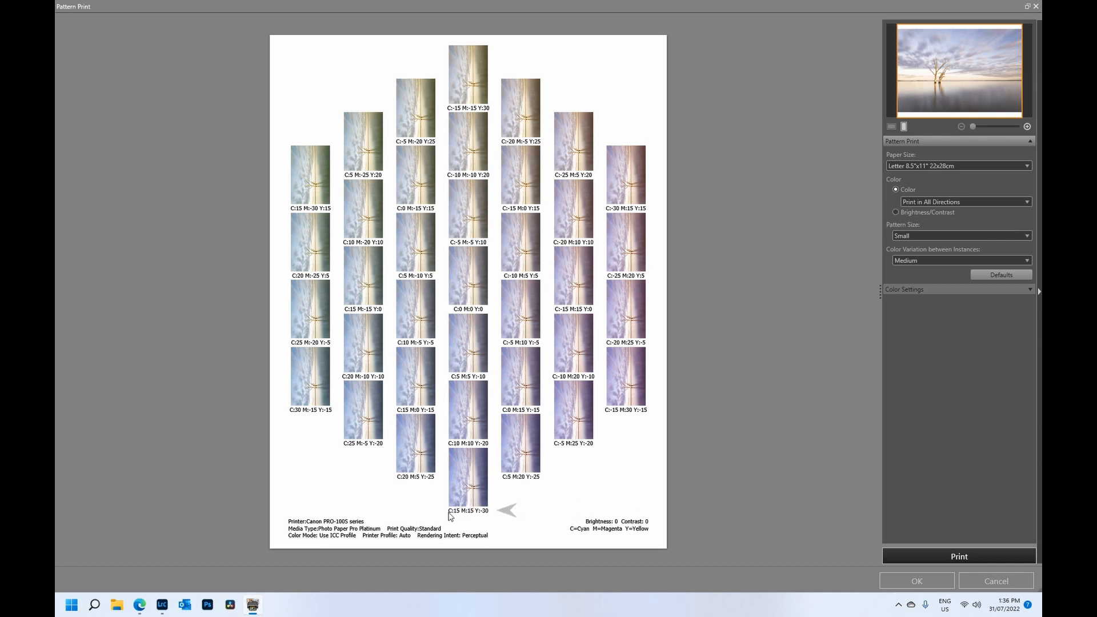
mouse_move(478, 518)
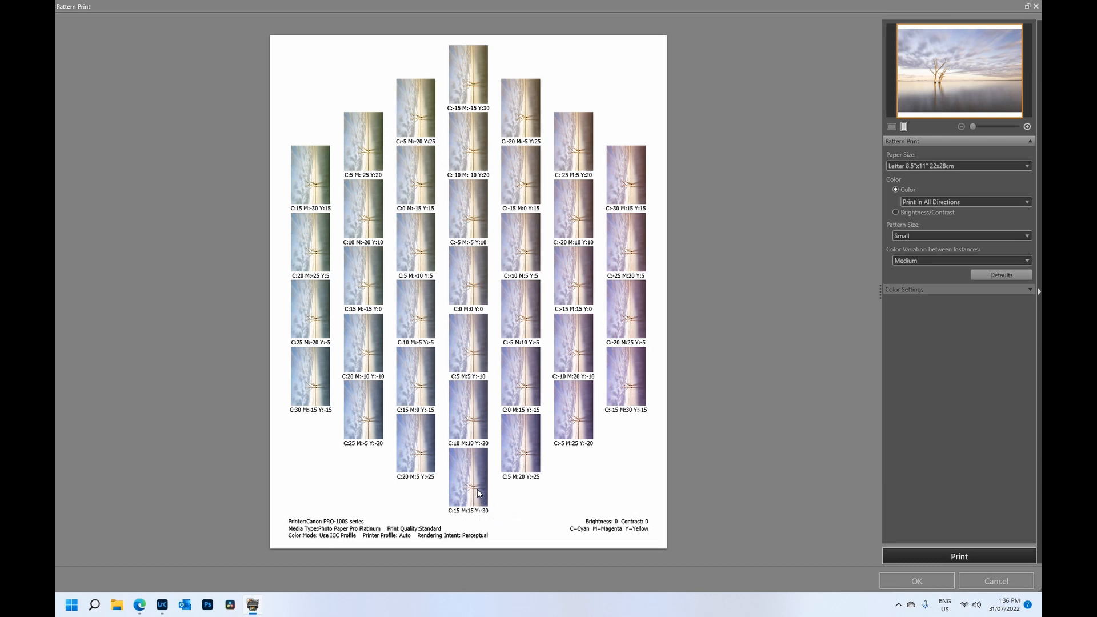
mouse_move(635, 536)
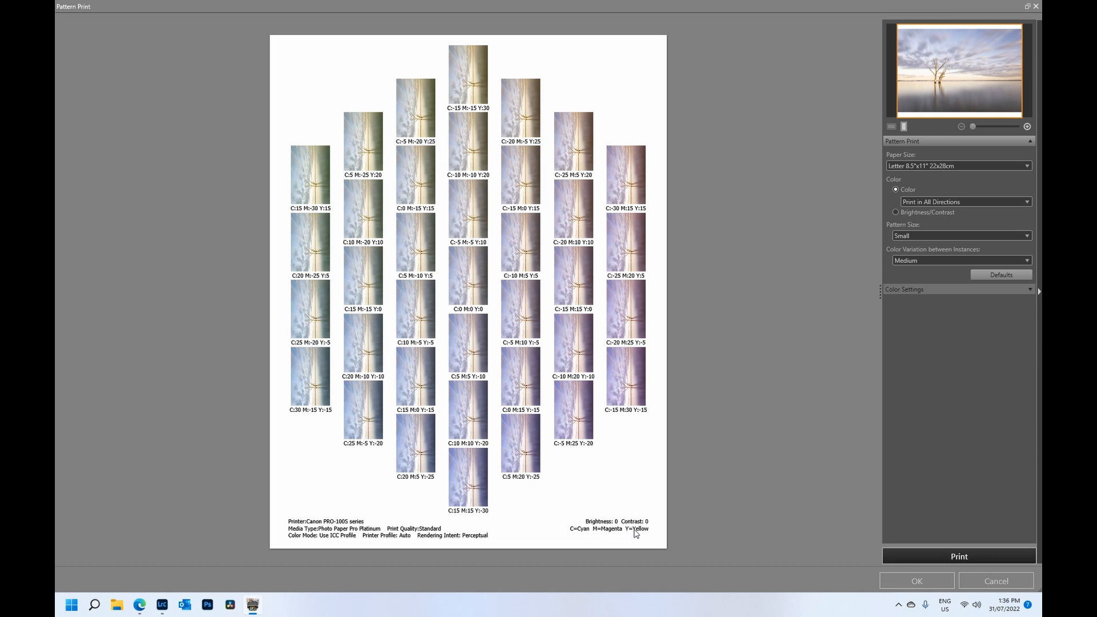
mouse_move(302, 193)
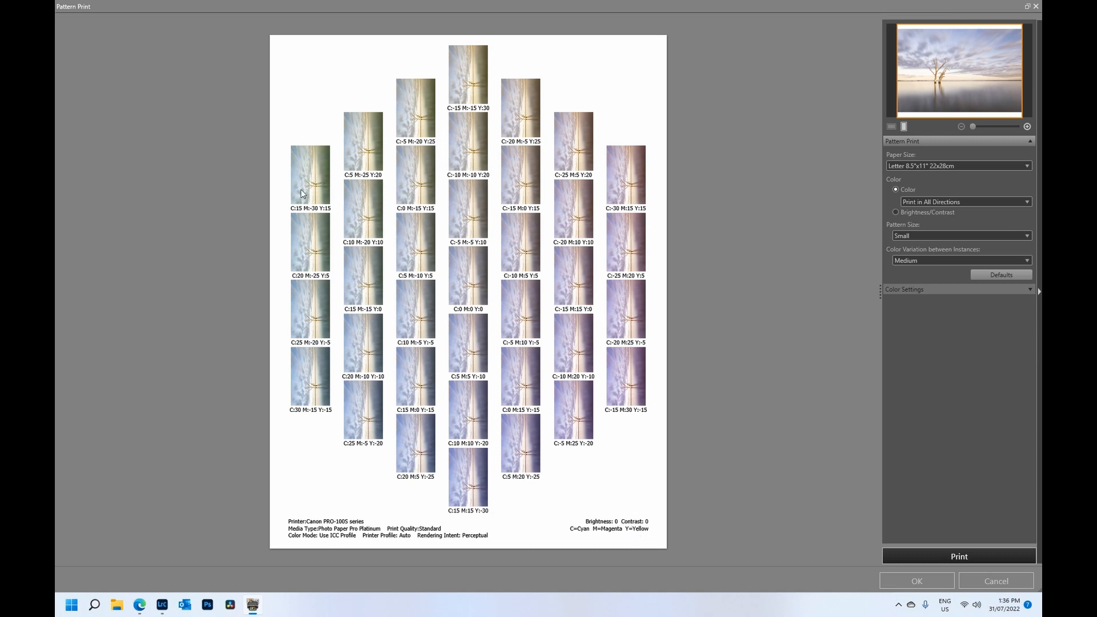
mouse_move(365, 254)
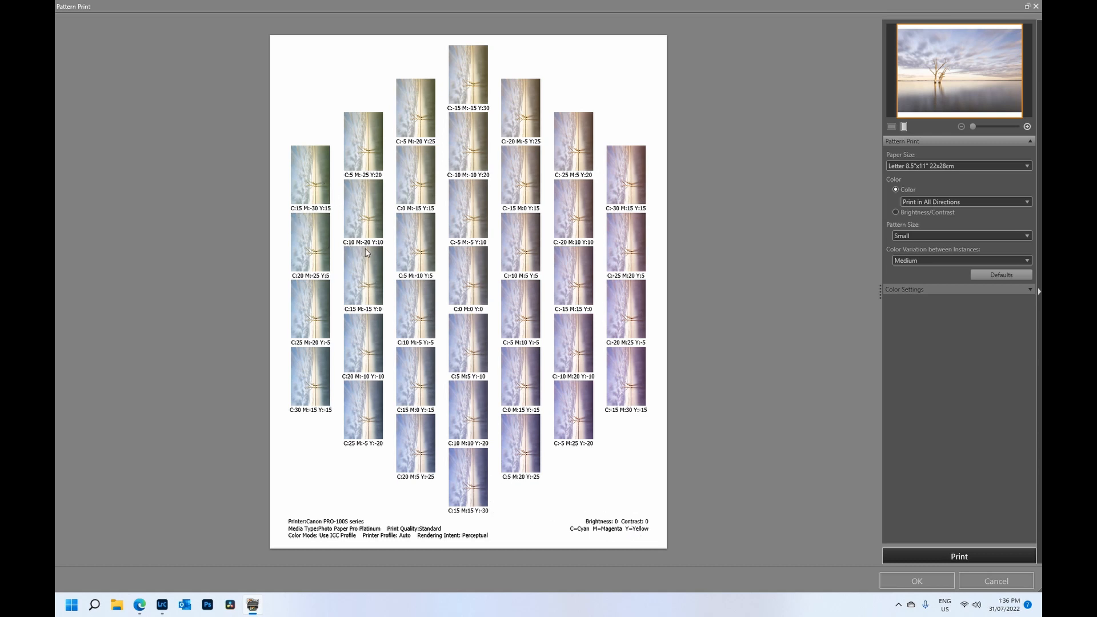
mouse_move(379, 222)
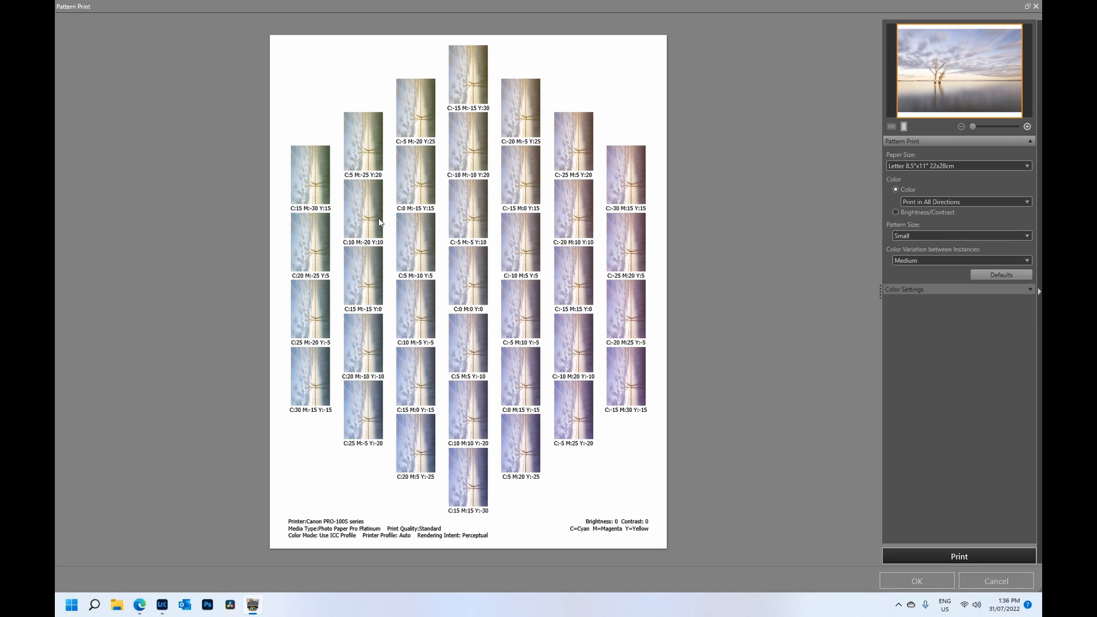
mouse_move(818, 220)
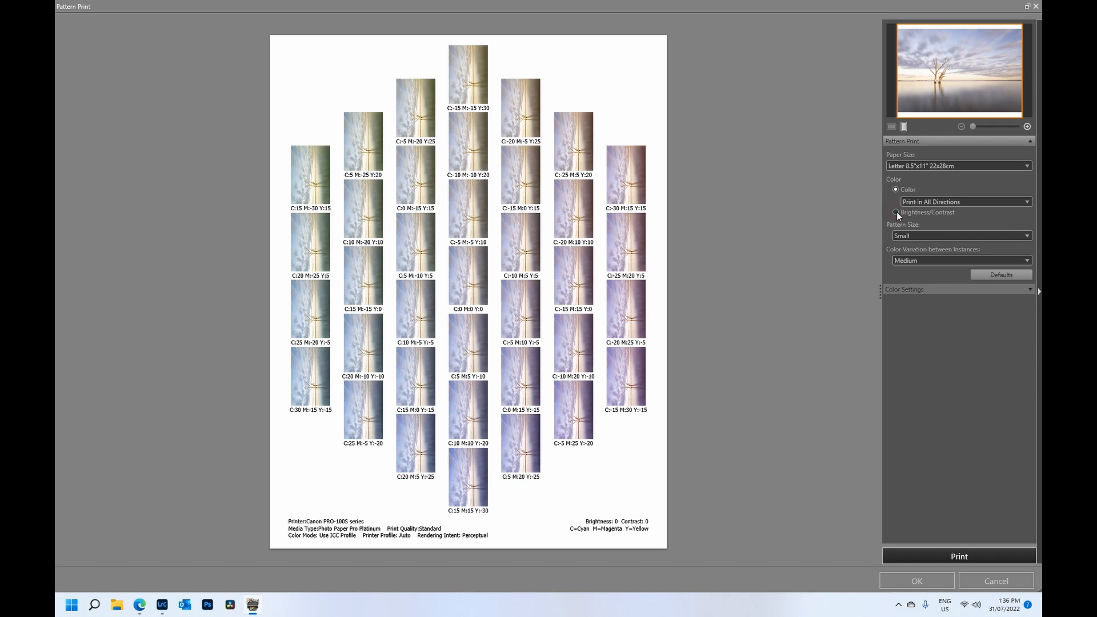
Switch the pattern print to Brightness/Contrast variations from -30 to +30
click(896, 212)
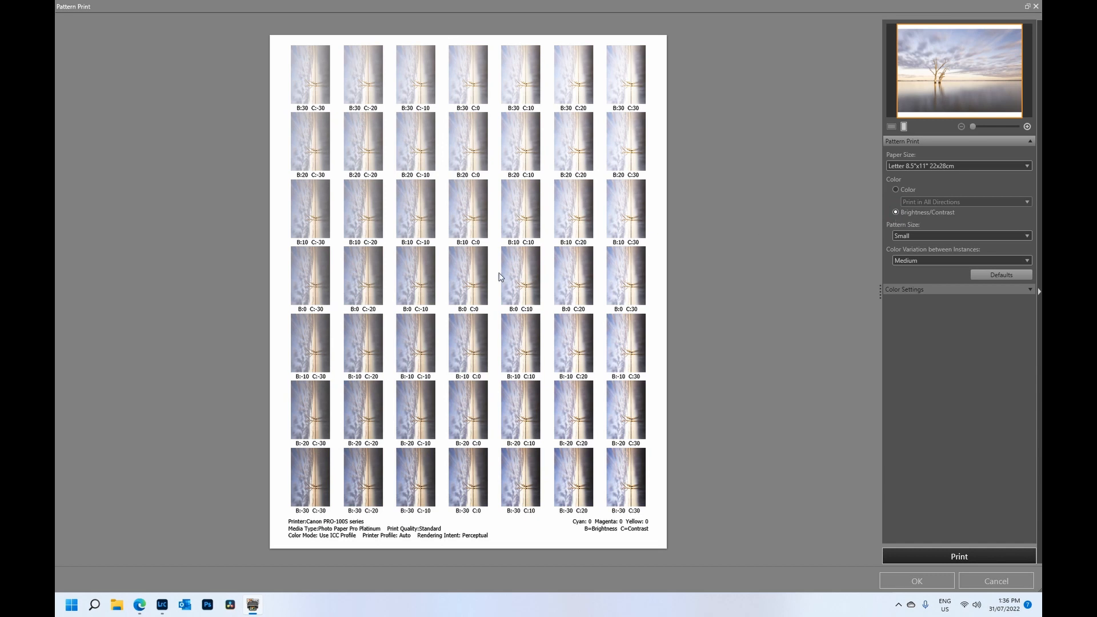
mouse_move(443, 284)
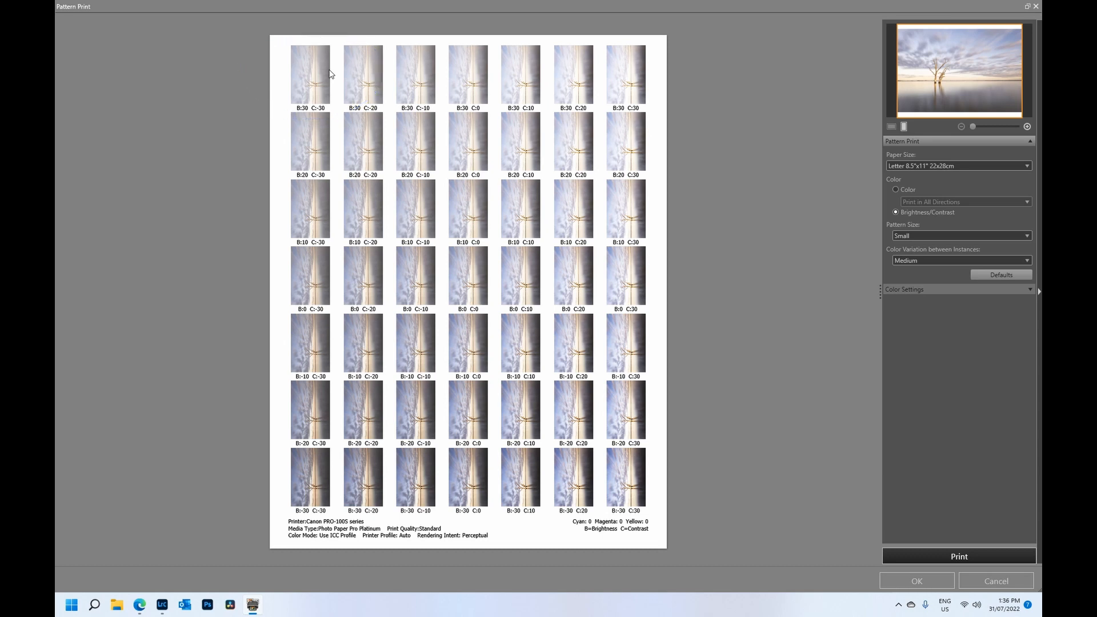
mouse_move(622, 478)
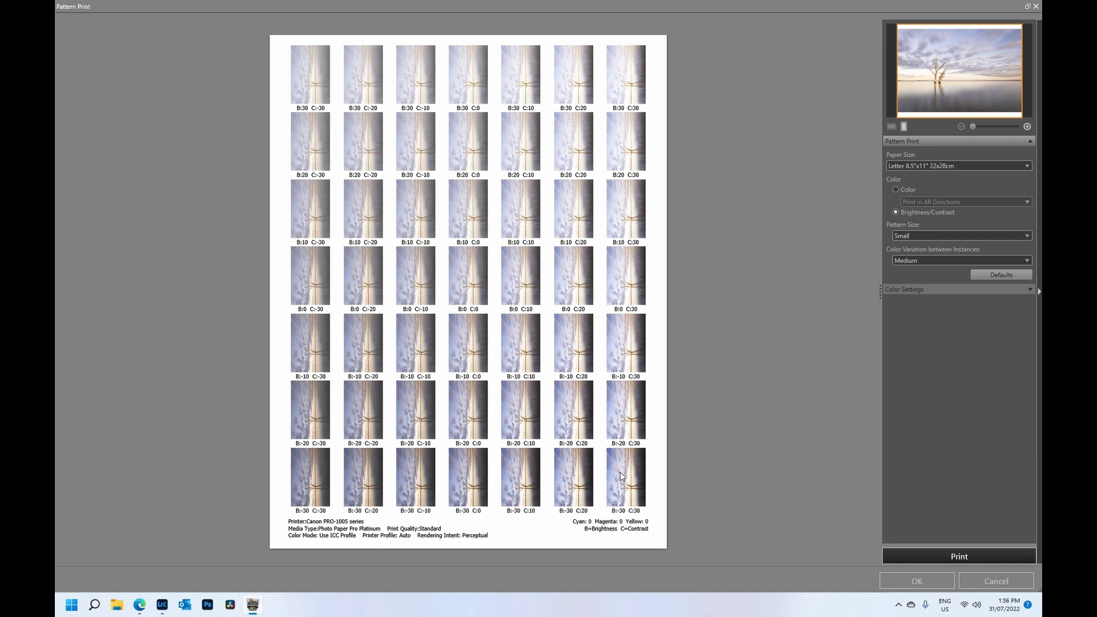
mouse_move(633, 484)
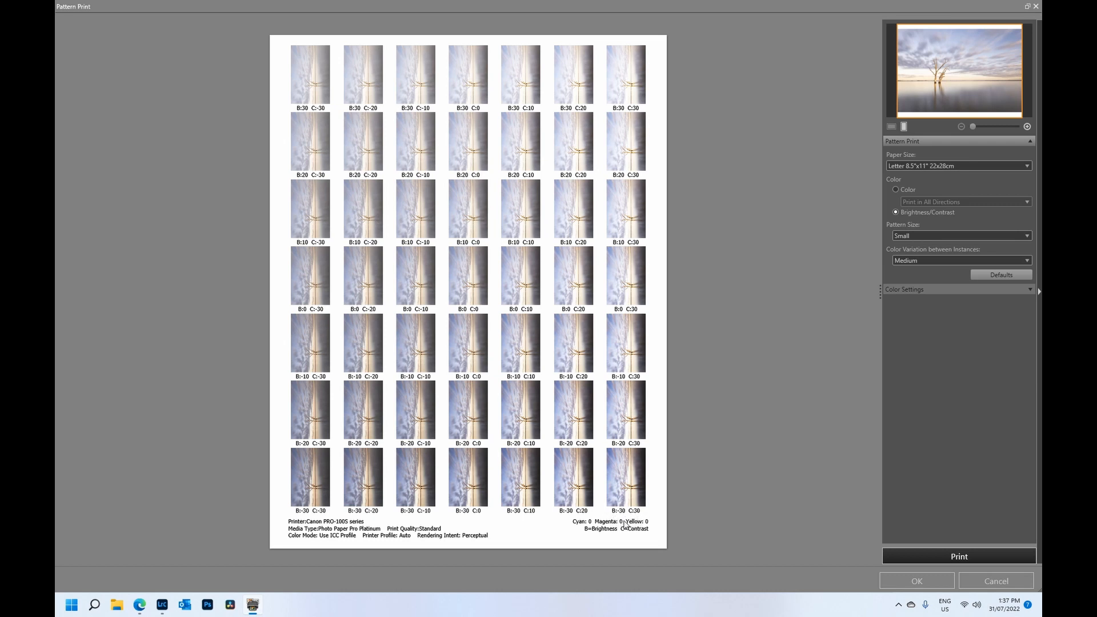
mouse_move(643, 526)
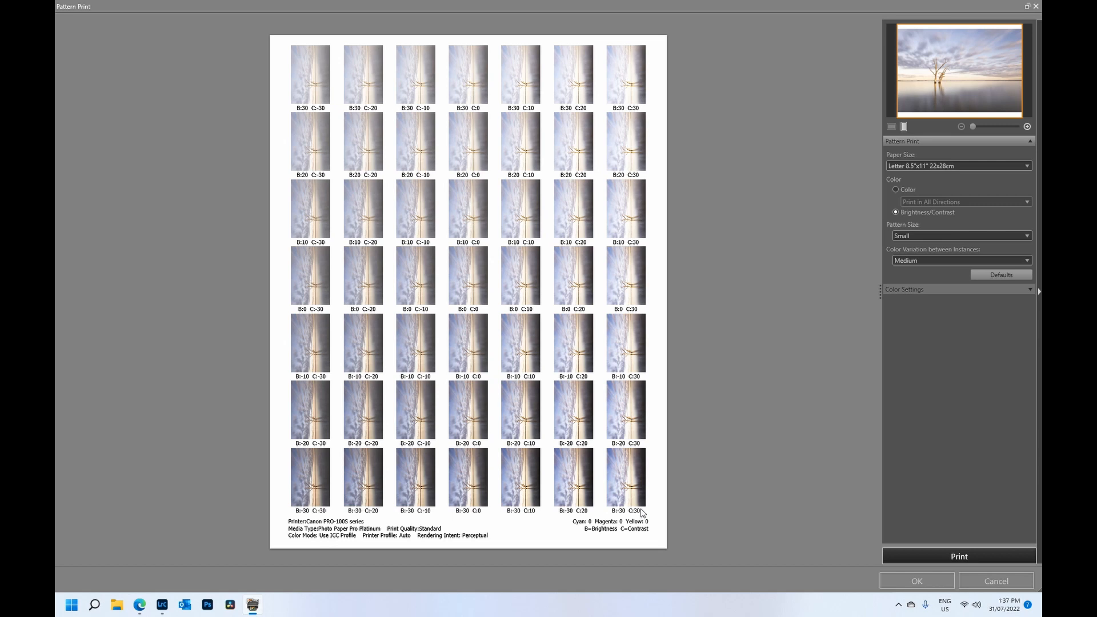
mouse_move(729, 423)
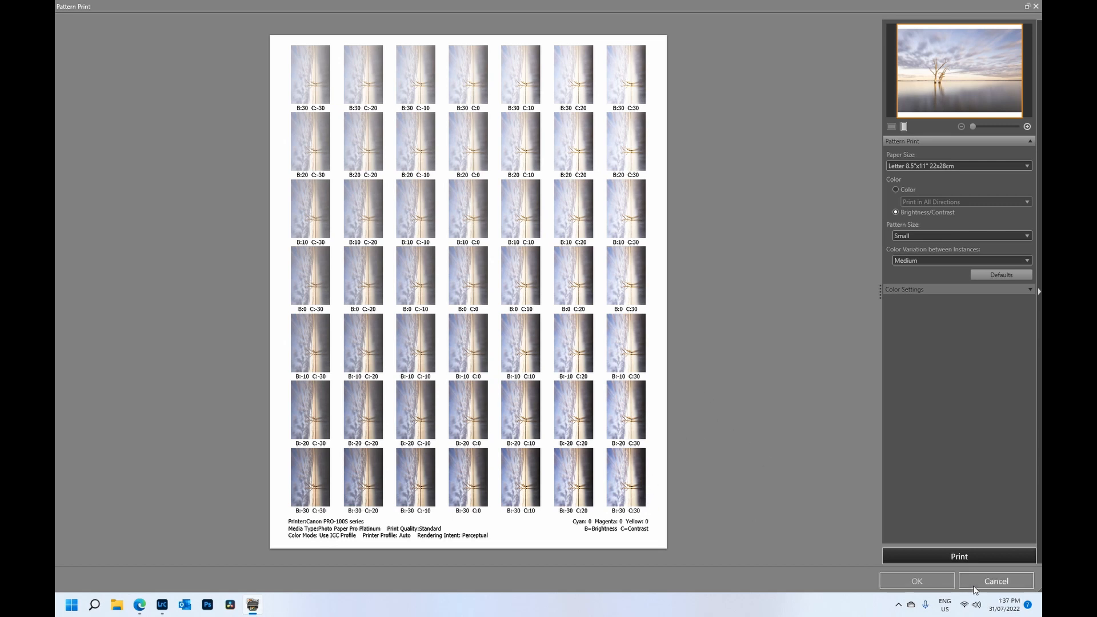
Cancel the pattern print and bring Lightroom's Print Job > Print Adjustment settings into view
click(995, 580)
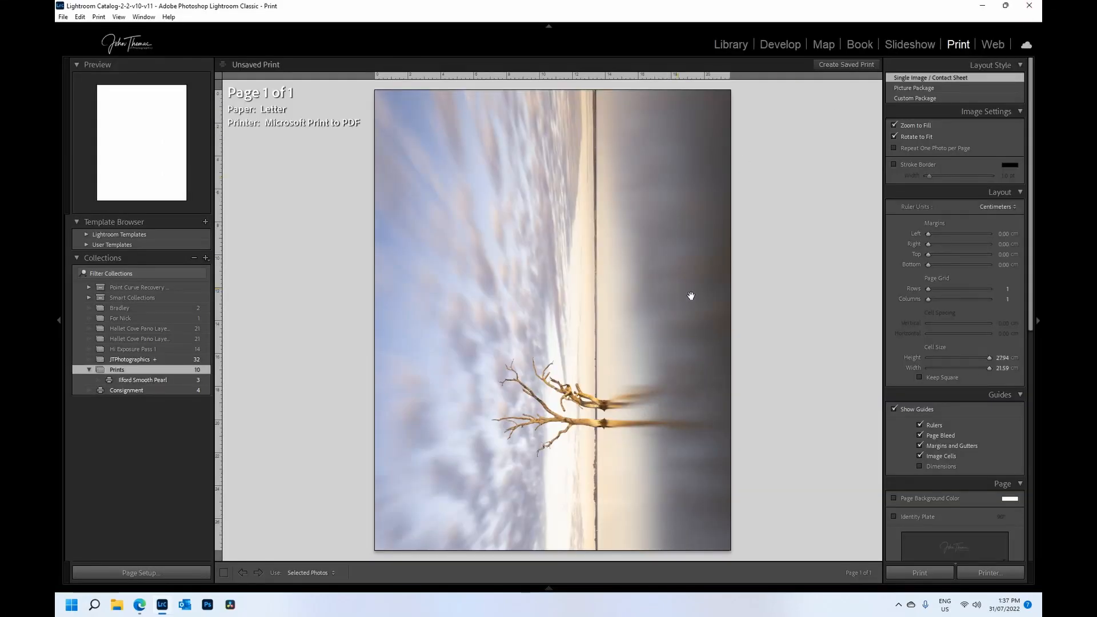
mouse_move(1034, 139)
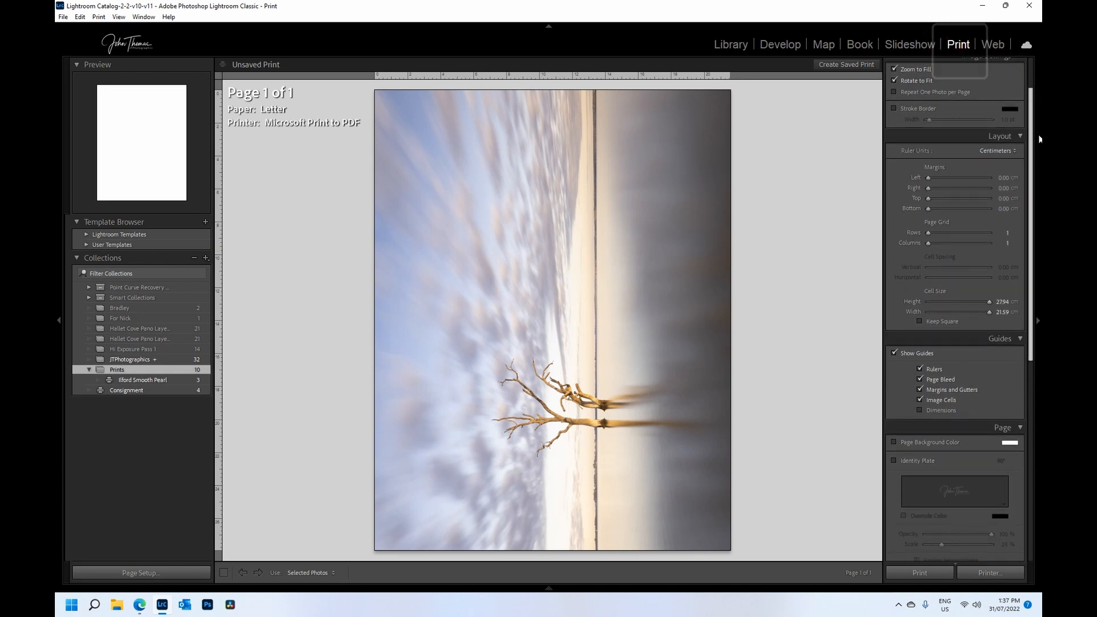
scroll(down, 3)
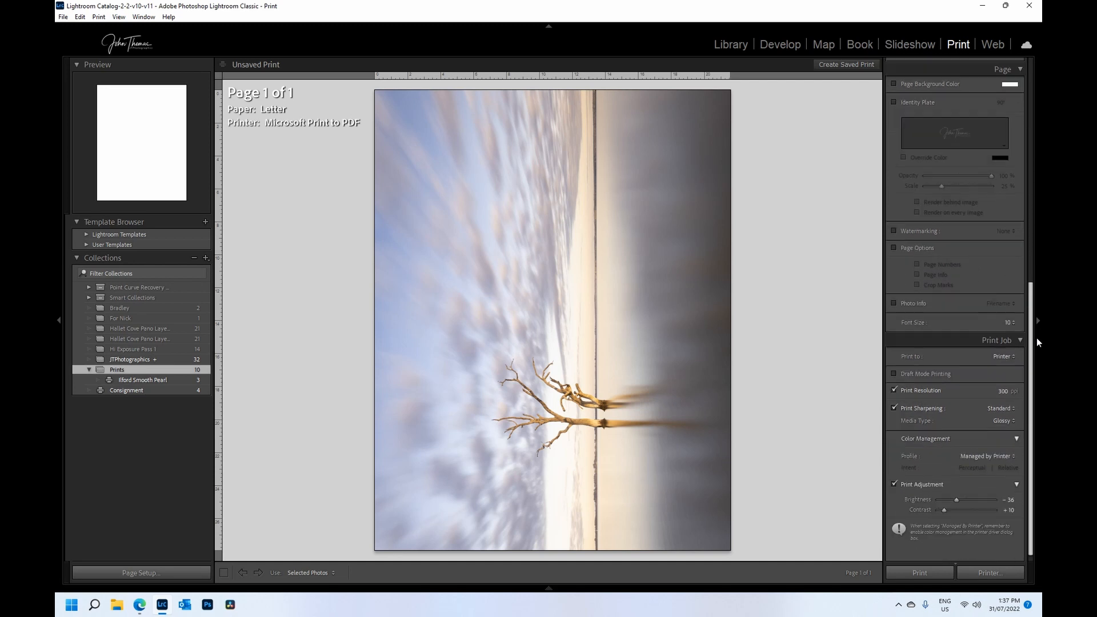
scroll(down, 3)
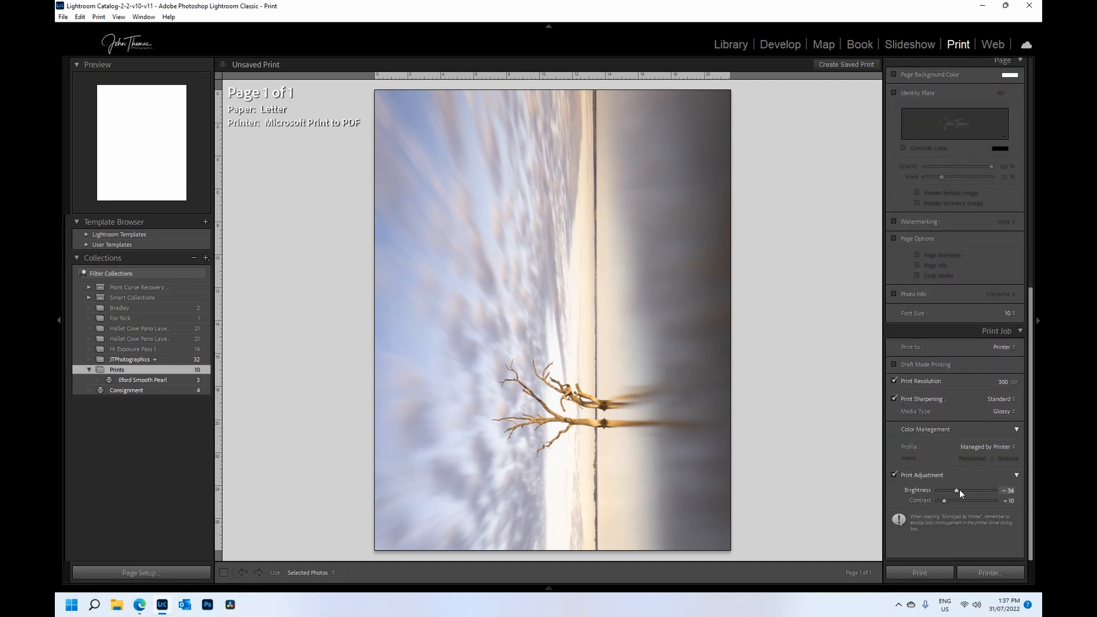
Set the Print Adjustment brightness to -30 and fine-tune contrast to +30
drag(956, 490, 960, 490)
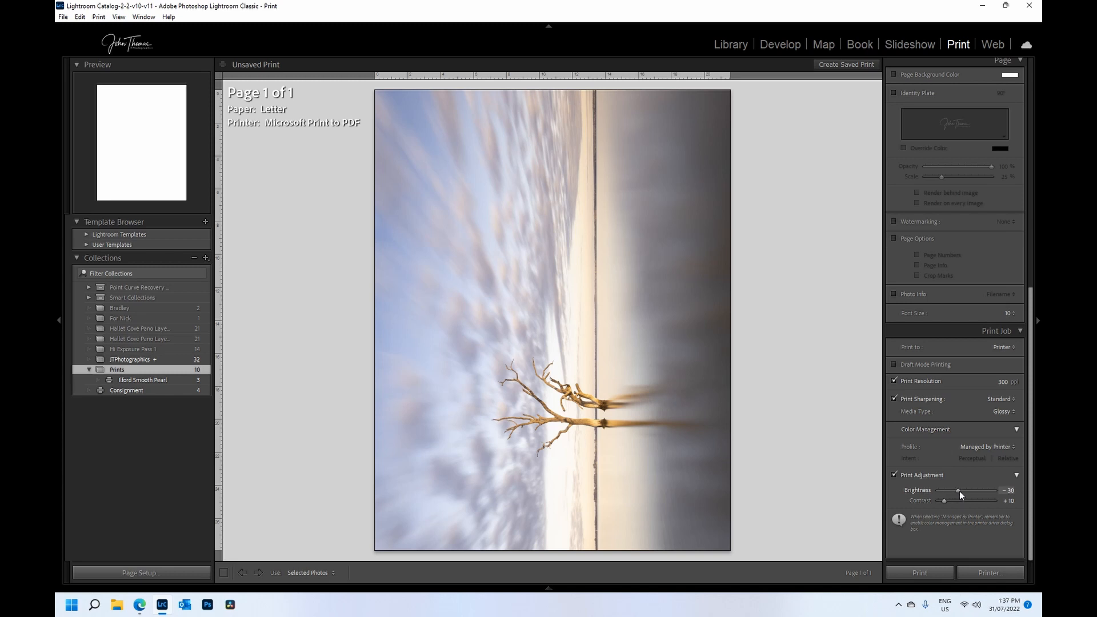
mouse_move(952, 504)
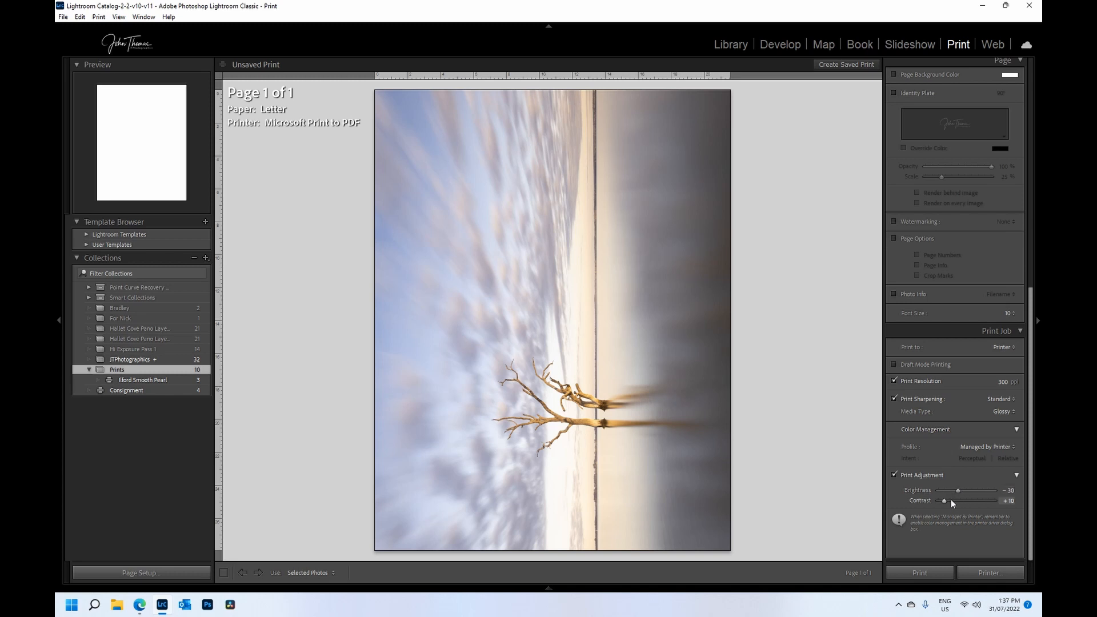
drag(944, 501, 963, 501)
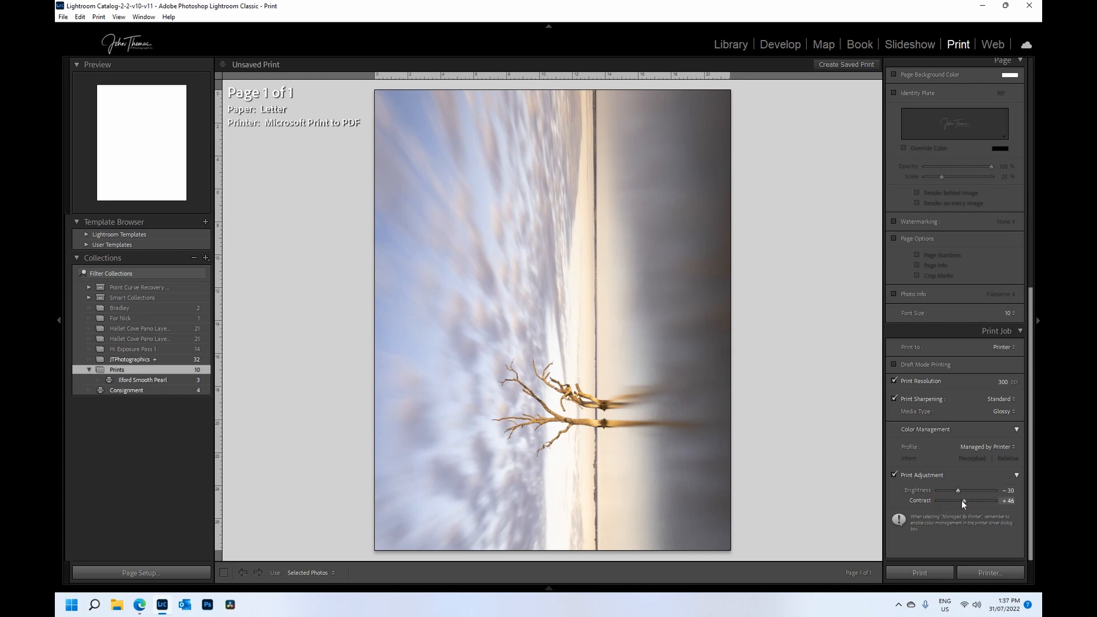
drag(965, 501, 958, 501)
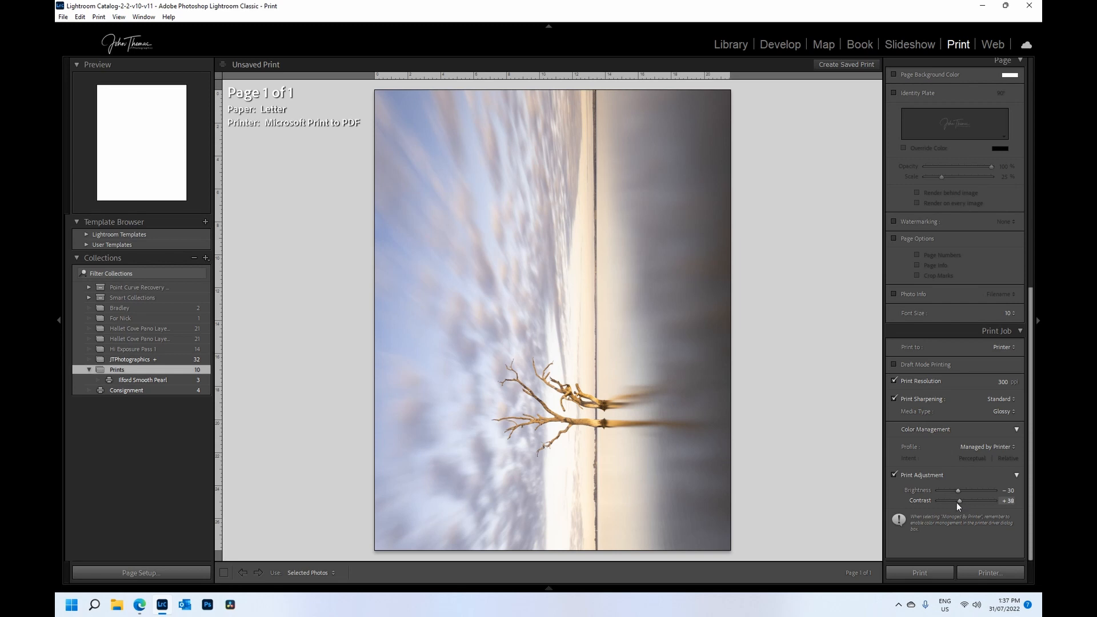
drag(959, 501, 956, 500)
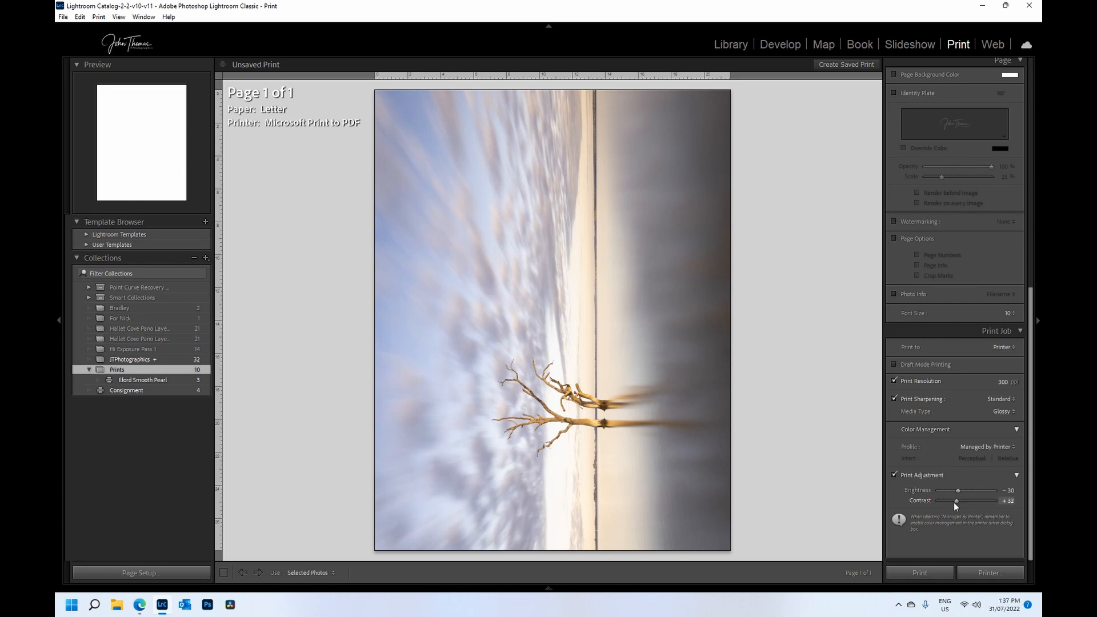
drag(957, 501, 956, 501)
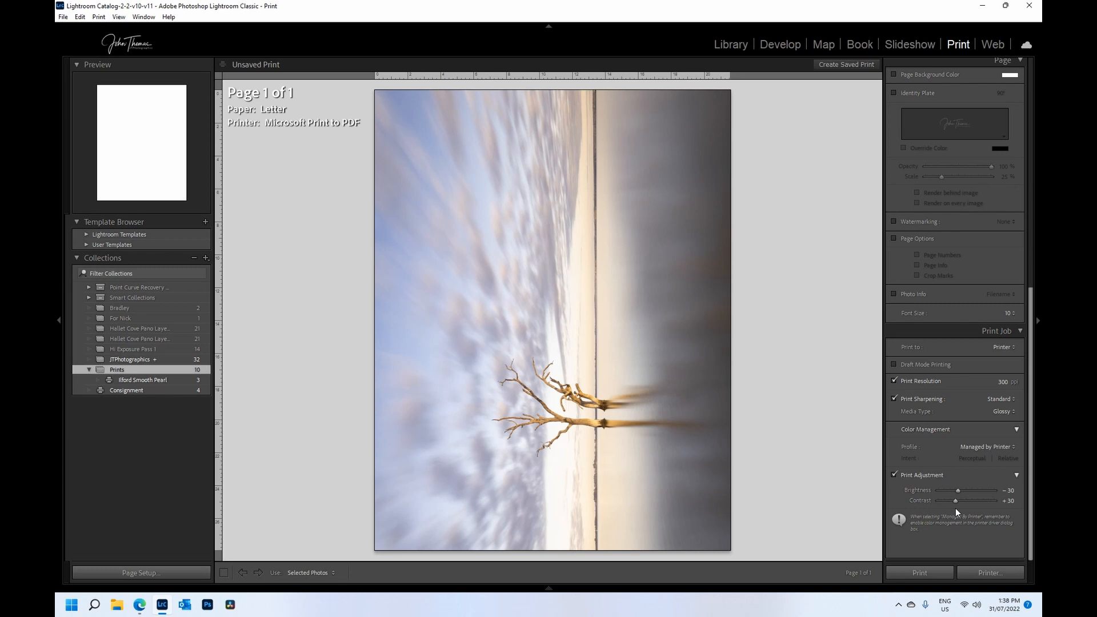